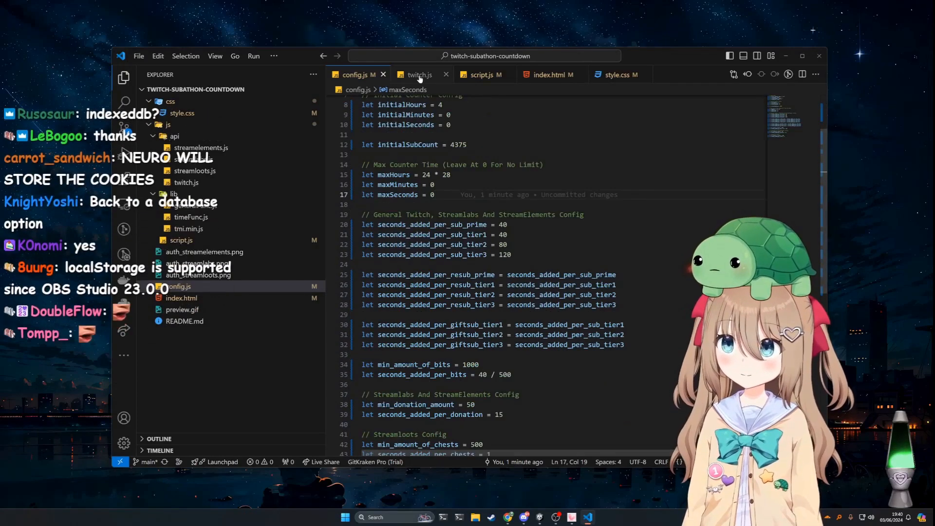
# Switch to script.js and scroll to the commented setInterval block near line 36.
pyautogui.click(484, 75)
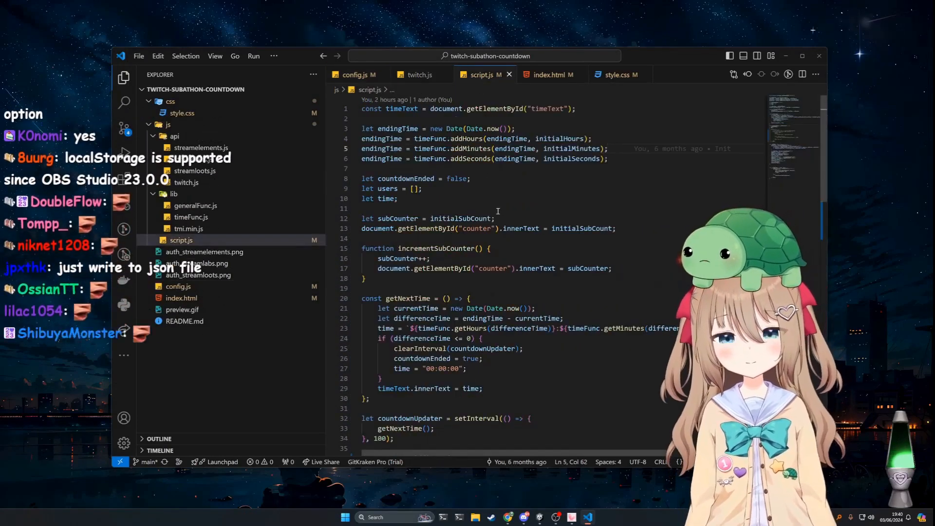
pyautogui.scroll(-3)
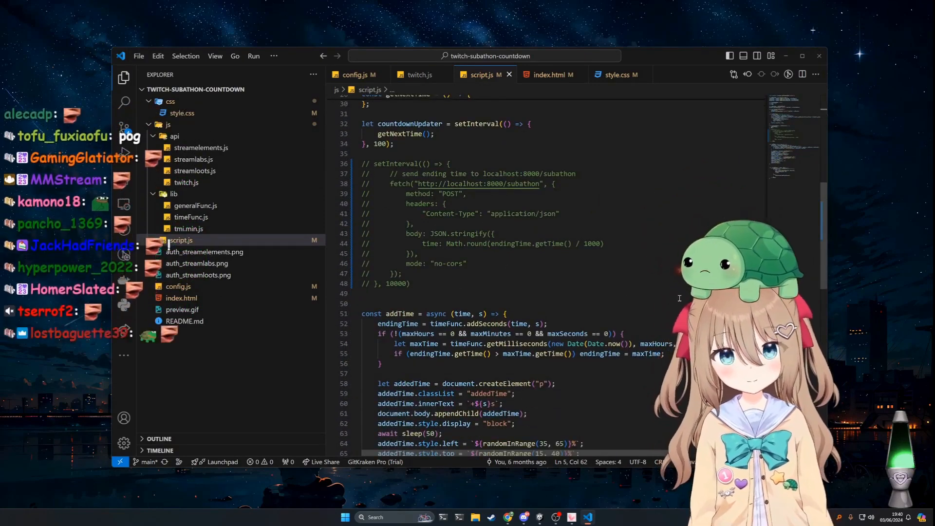
# Uncomment the setInterval fetch POST to localhost:8000/subathon so it sends the ending time.
pyautogui.moveTo(363, 219); pyautogui.dragTo(410, 339)
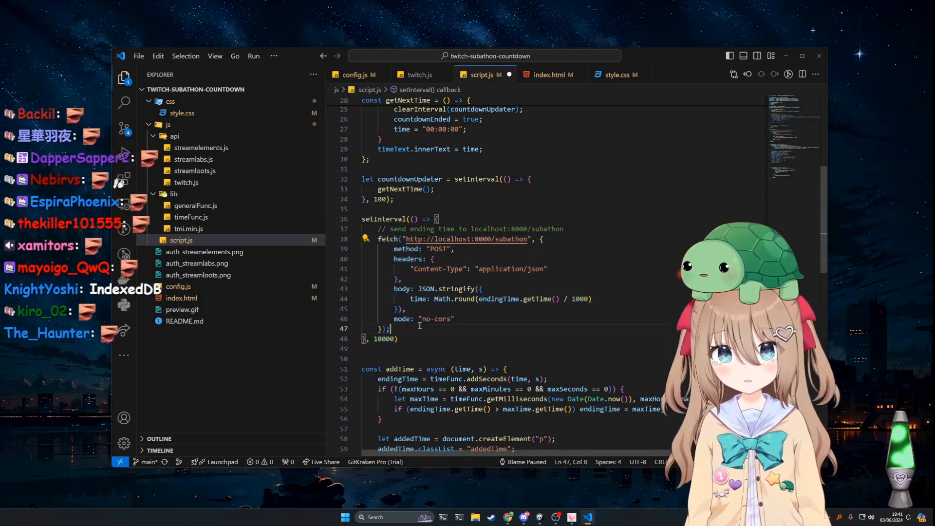
pyautogui.doubleClick(466, 239)
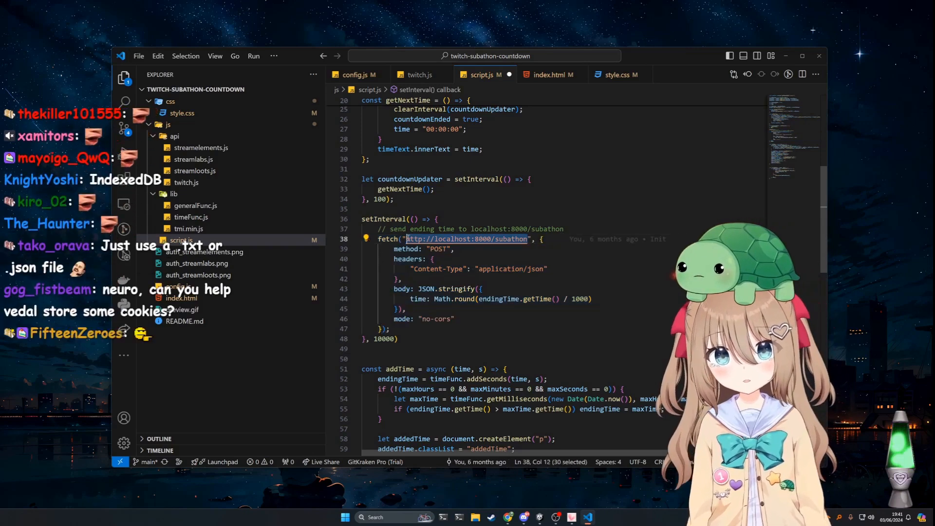